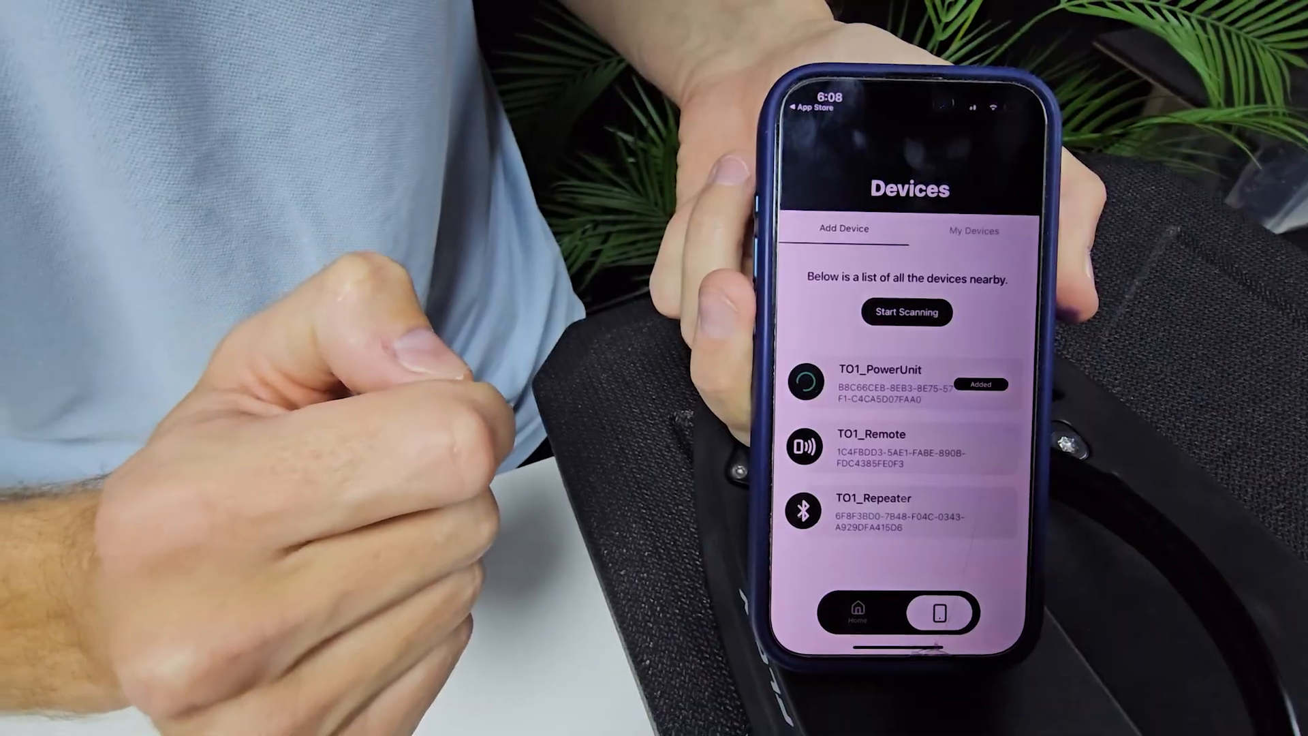
# Begin pairing with TO1_Remote from the nearby devices list.
pyautogui.click(892, 384)
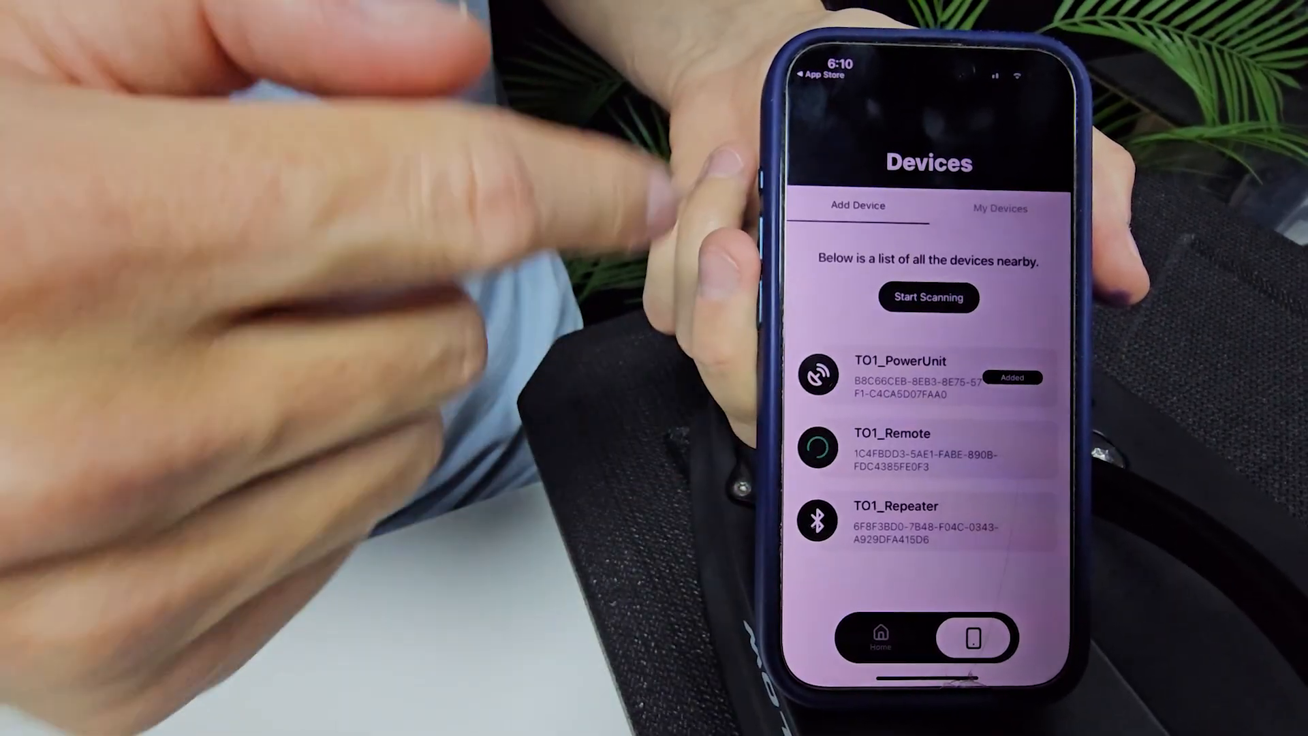
# Finish adding TO1_Remote so Manta Remote appears under My Devices.
pyautogui.click(998, 207)
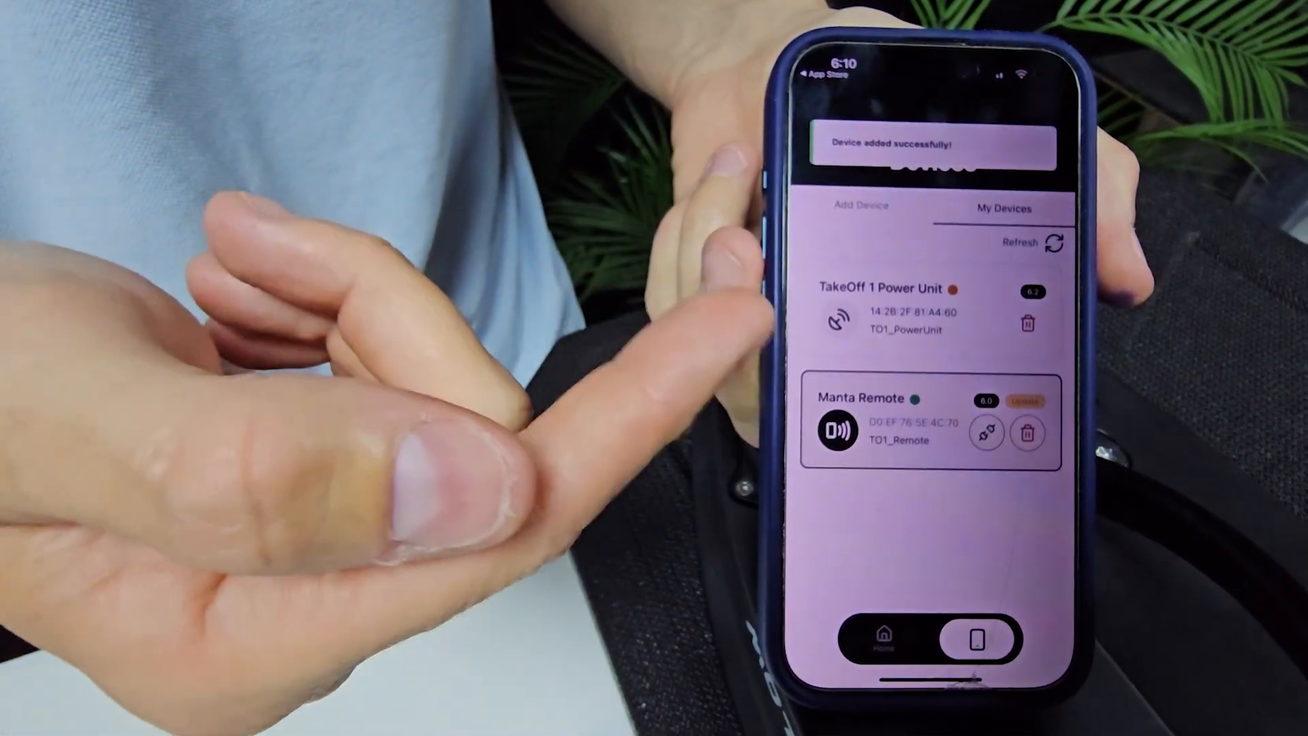